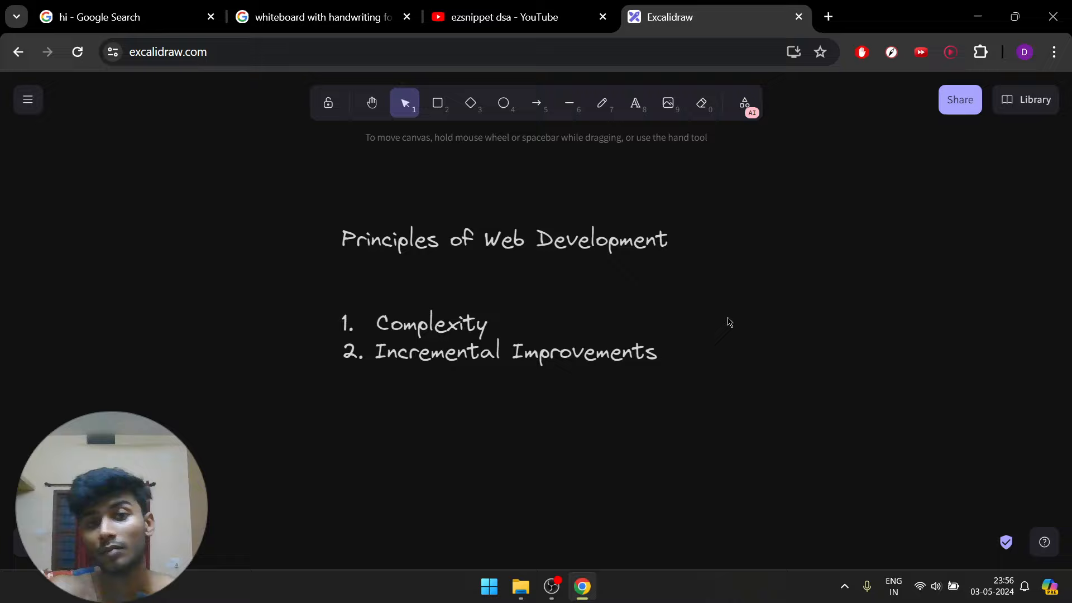
pyautogui.moveTo(769, 319)
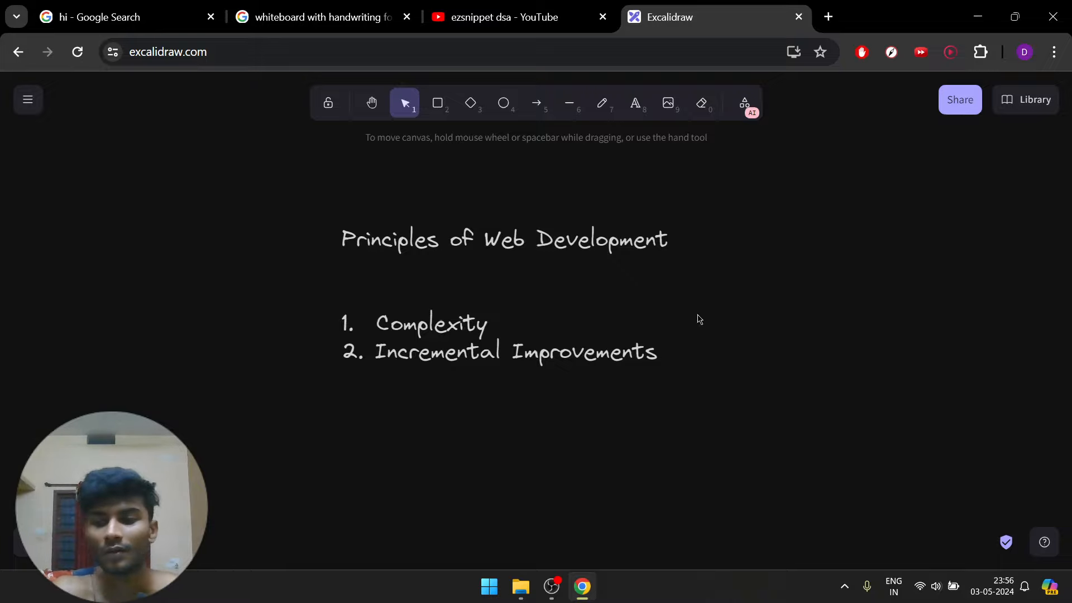
pyautogui.moveTo(709, 412)
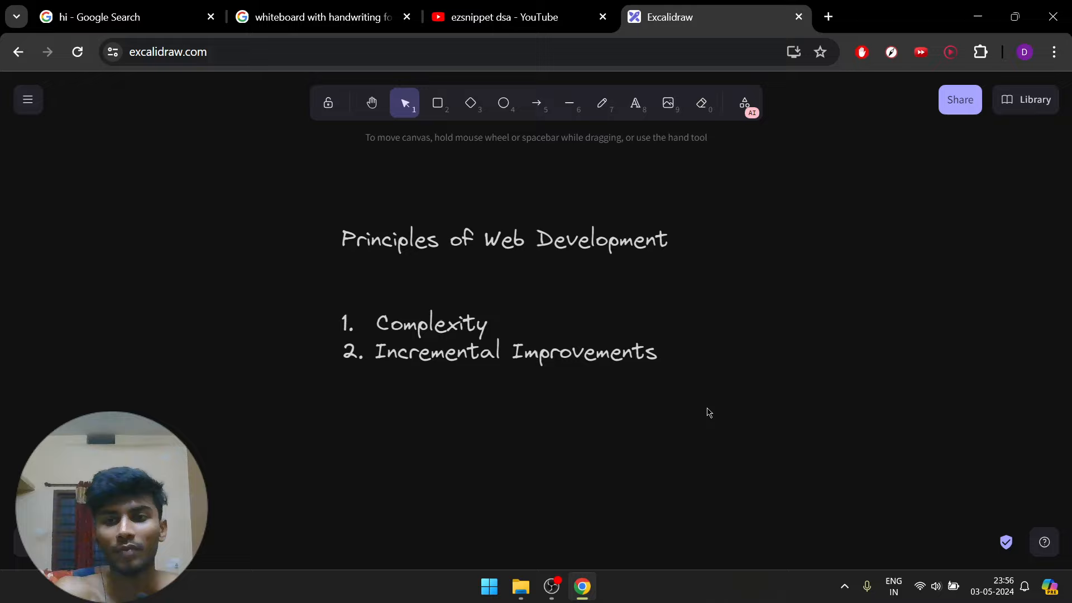
pyautogui.moveTo(697, 397)
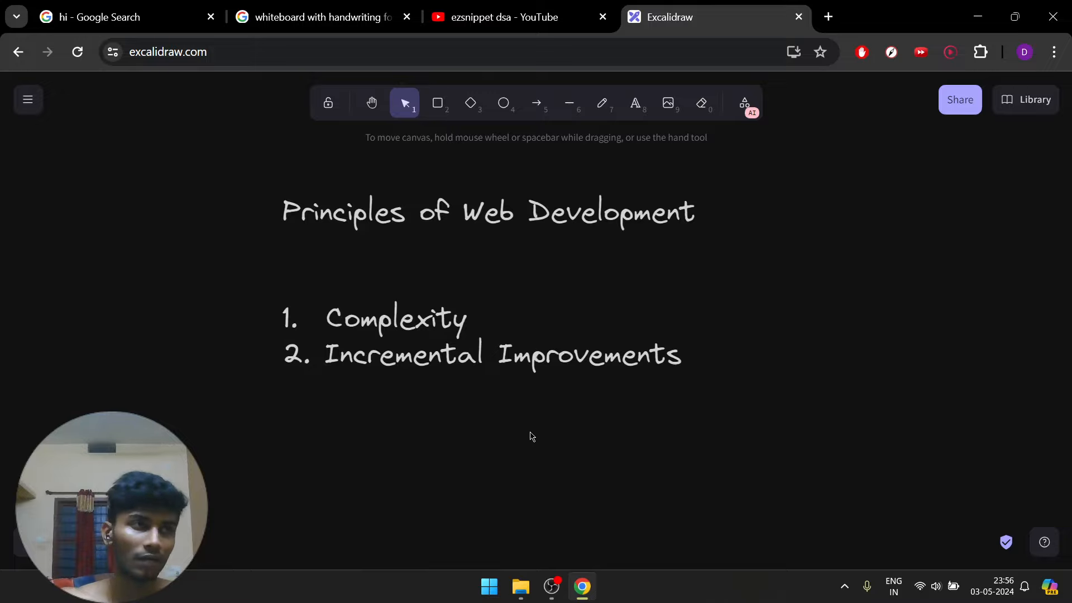
pyautogui.moveTo(431, 146)
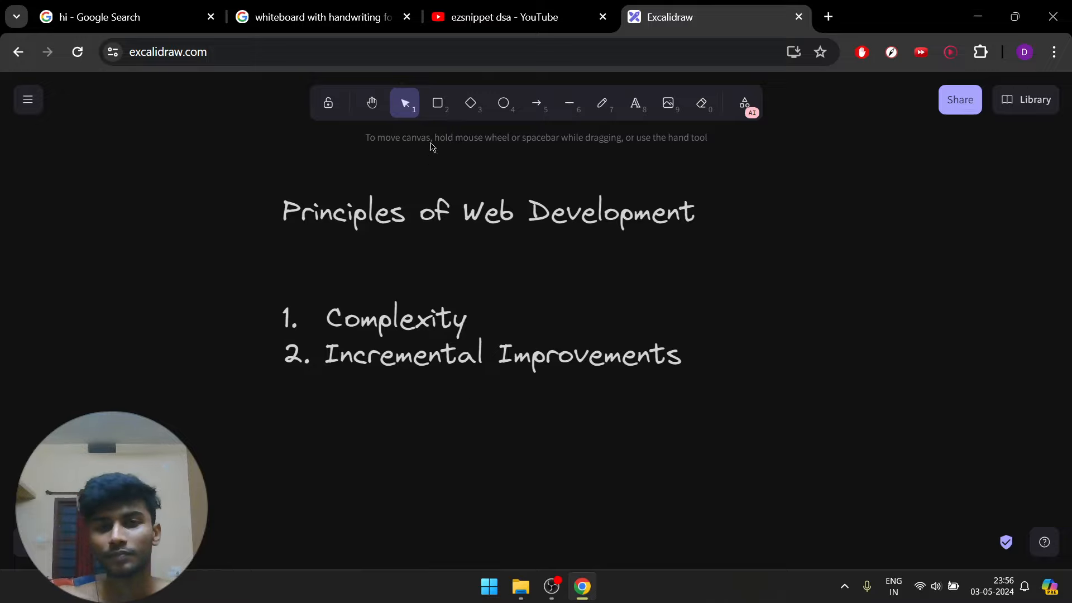
# - Switch to the freehand pencil tool to sketch the arrow toward Complexity
pyautogui.click(601, 103)
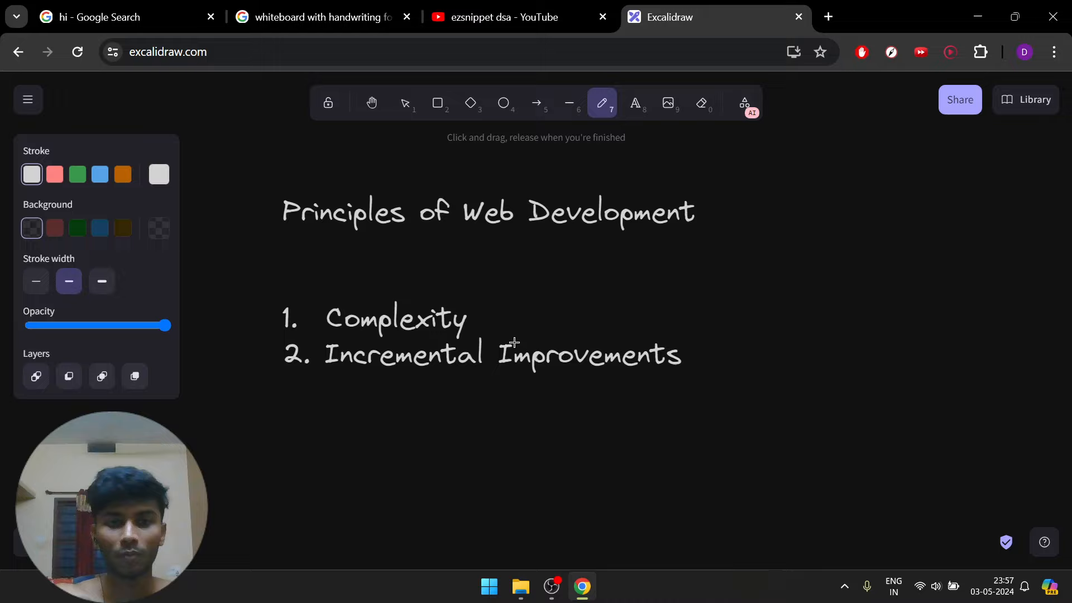
pyautogui.moveTo(629, 297)
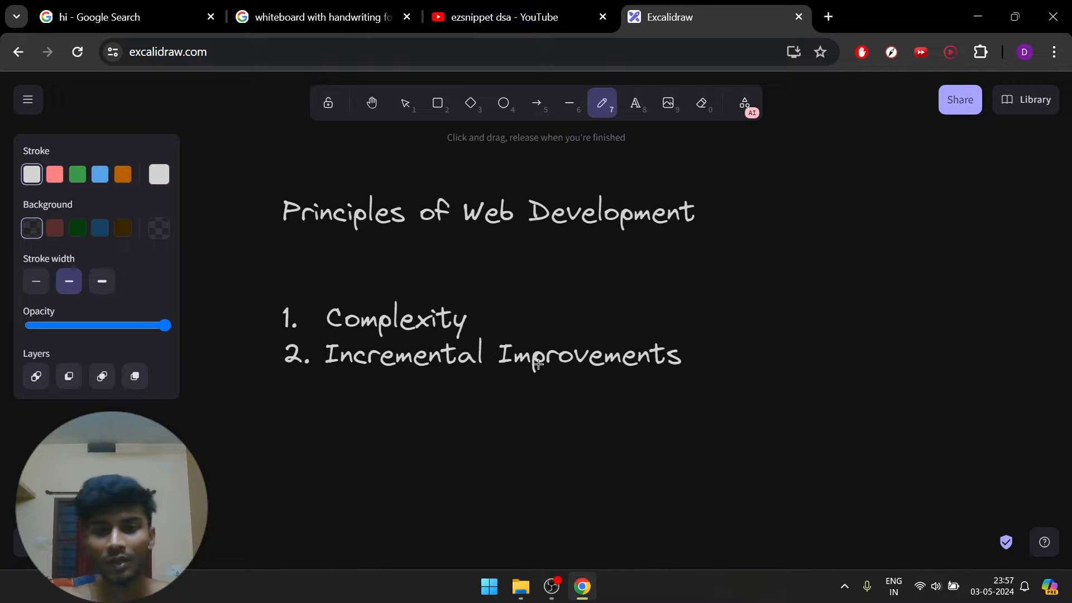
pyautogui.moveTo(729, 265)
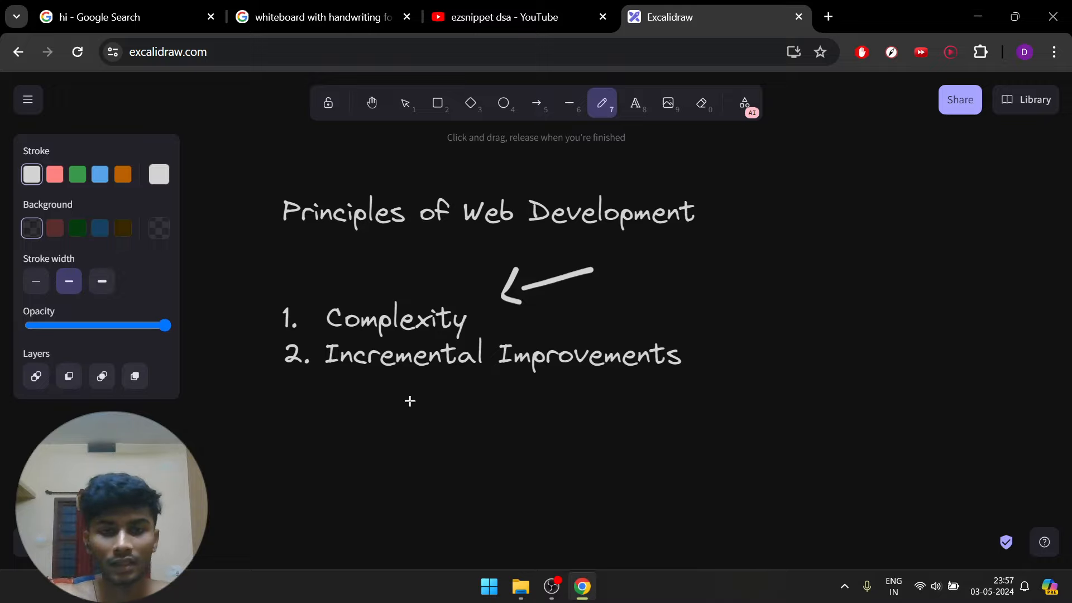
pyautogui.moveTo(728, 256)
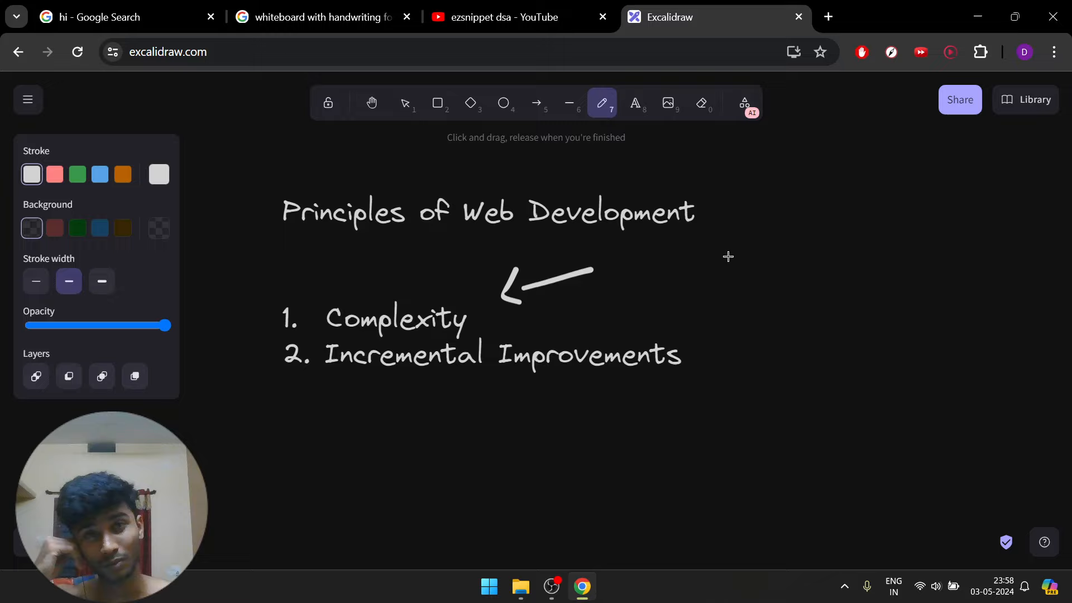
pyautogui.moveTo(567, 394)
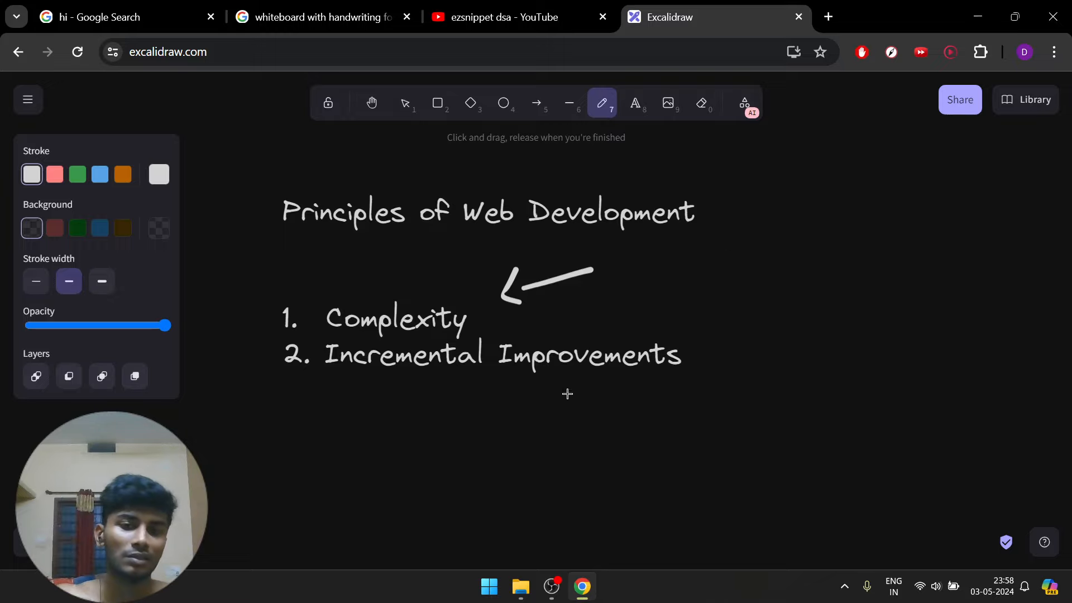
pyautogui.moveTo(693, 386)
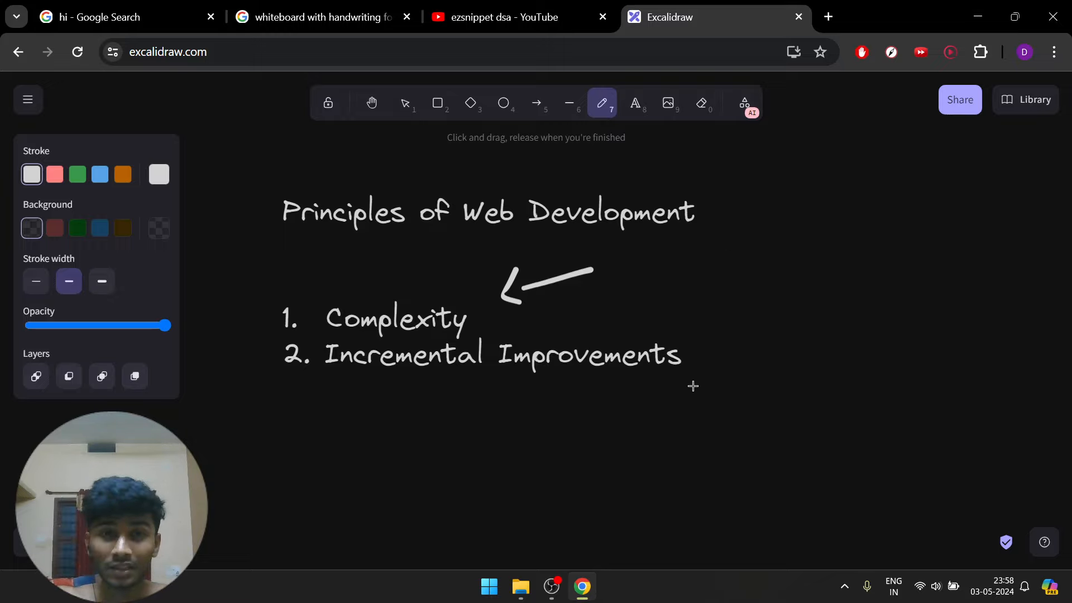
pyautogui.moveTo(693, 410)
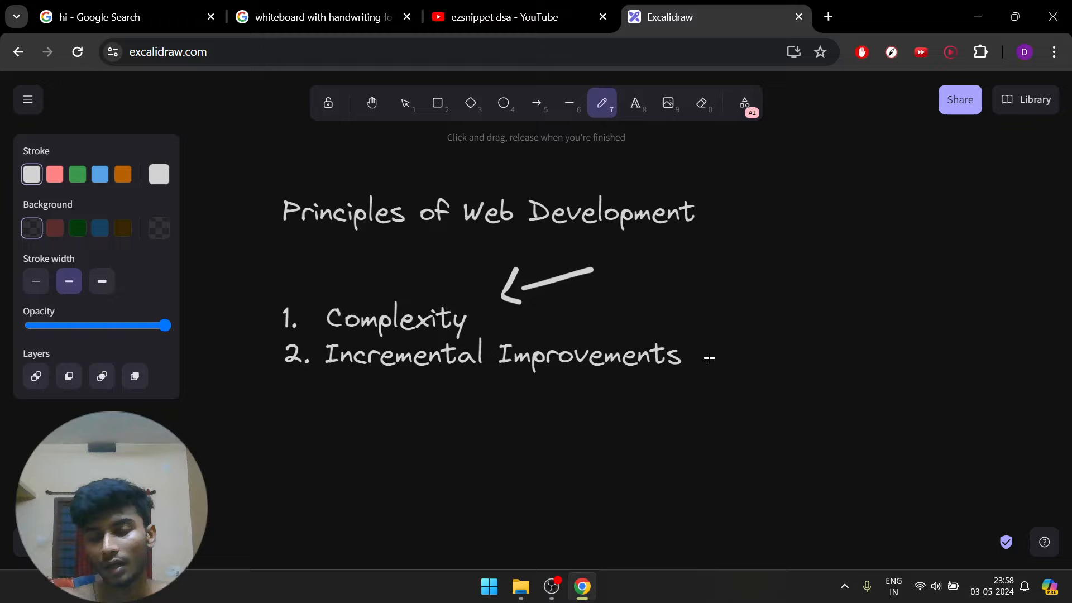
pyautogui.moveTo(651, 349)
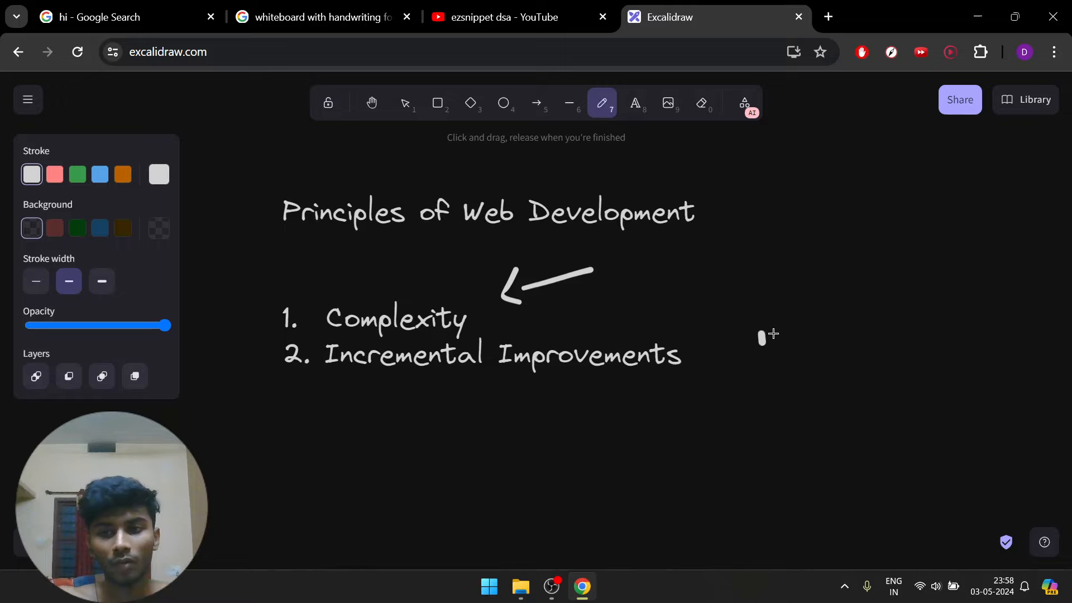
# - Sketch '1%' beside Incremental Improvements with freehand strokes
pyautogui.moveTo(762, 335); pyautogui.dragTo(810, 380)
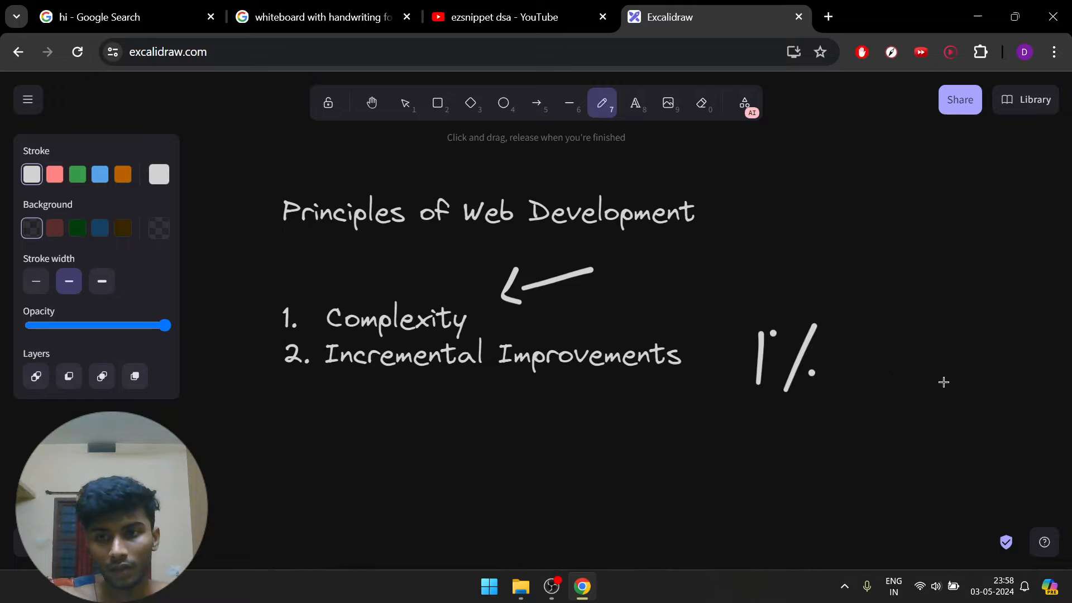
pyautogui.moveTo(753, 403); pyautogui.dragTo(821, 393)
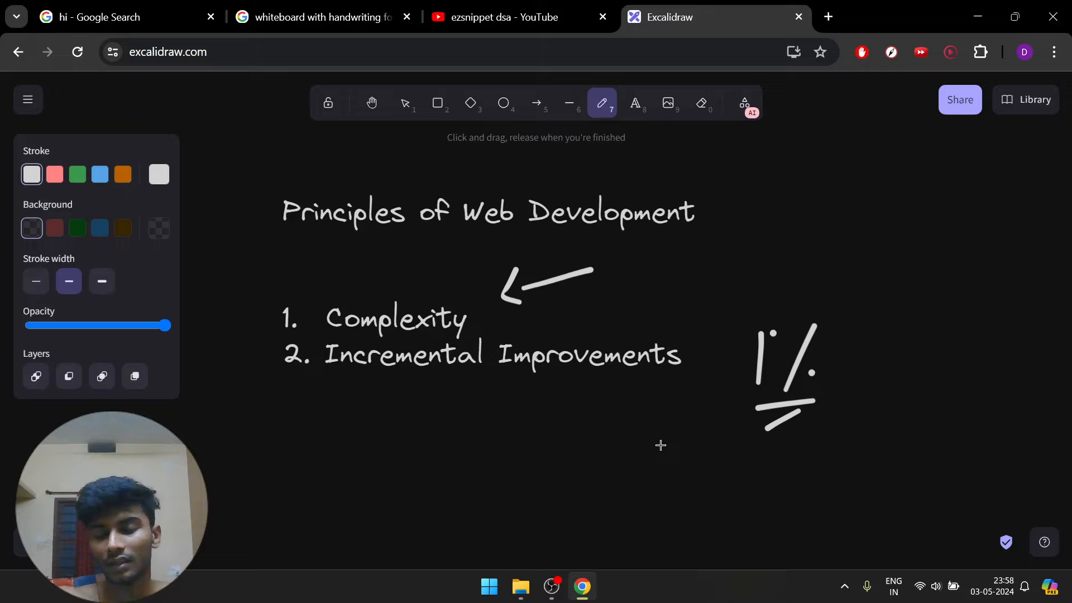
pyautogui.moveTo(850, 250)
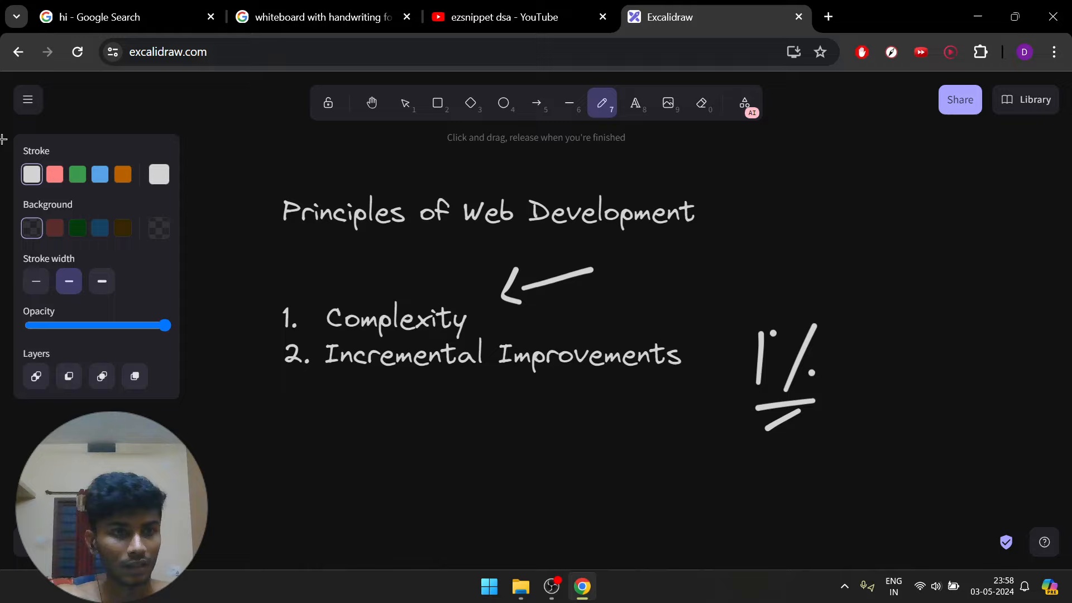
pyautogui.click(28, 99)
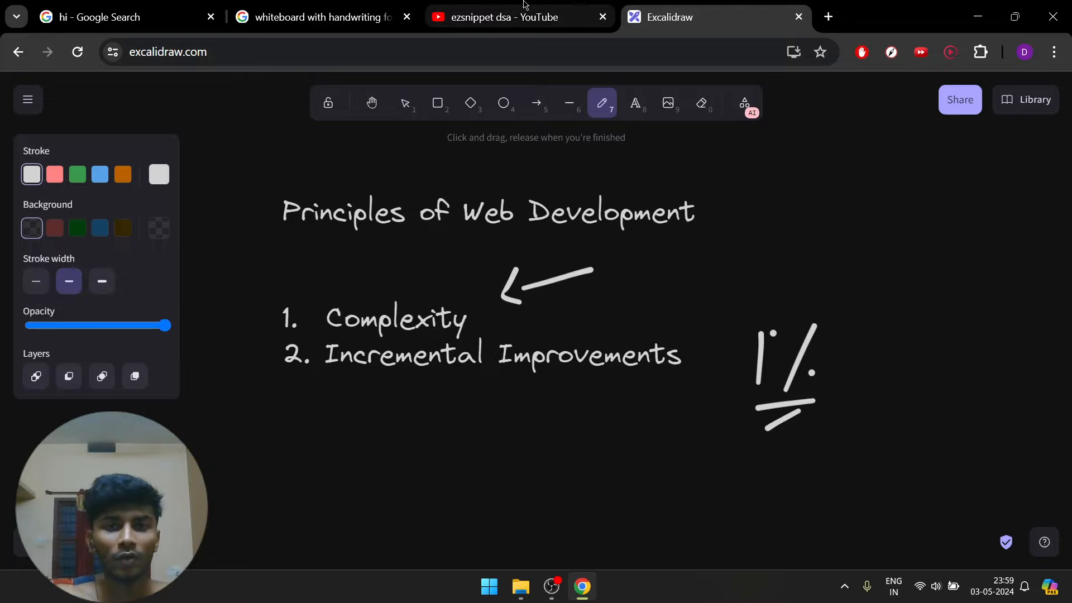
# - Switch to the YouTube tab and scroll down the 'ezsnippet dsa' search results
pyautogui.click(504, 17)
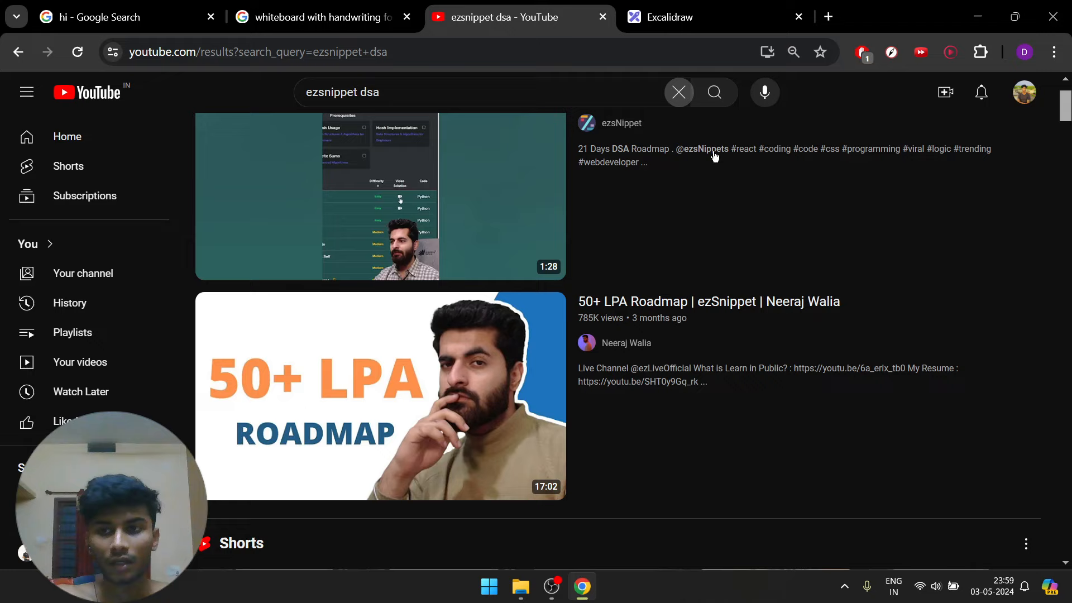
pyautogui.scroll(-3)
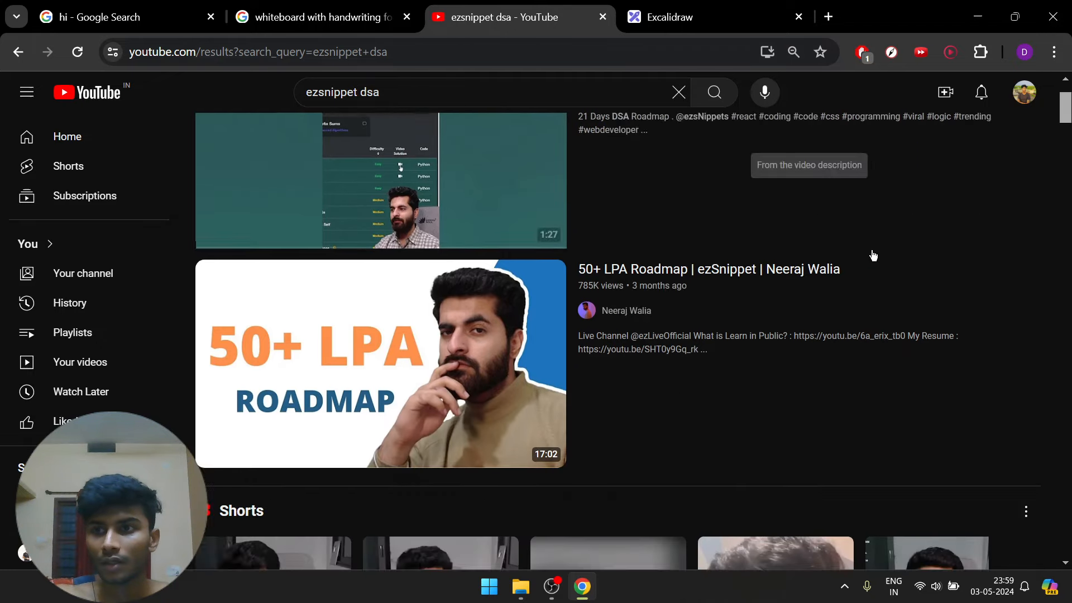
pyautogui.scroll(-3)
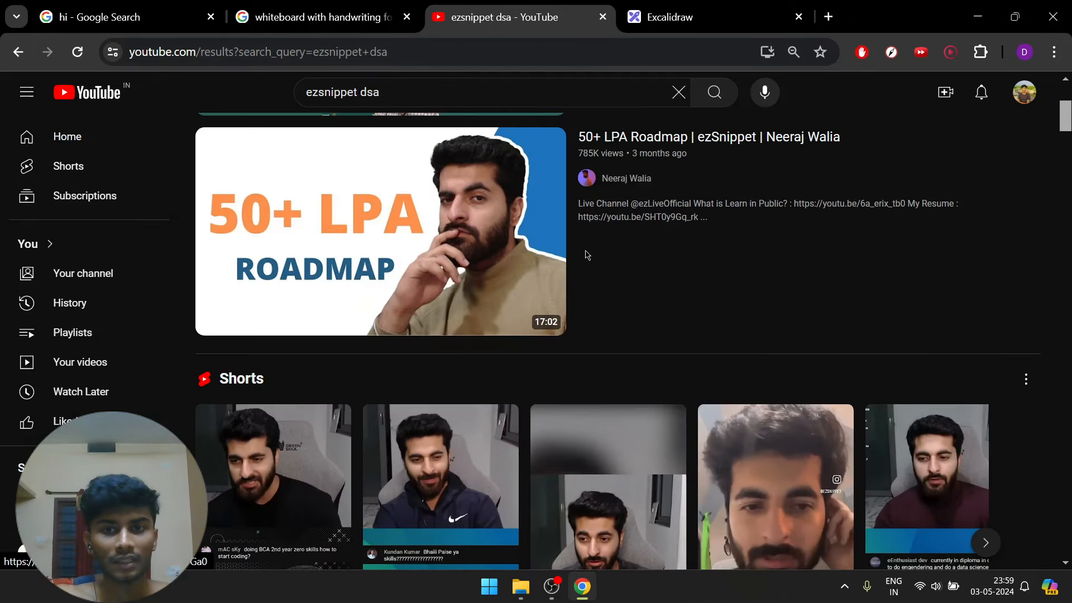
pyautogui.scroll(-3)
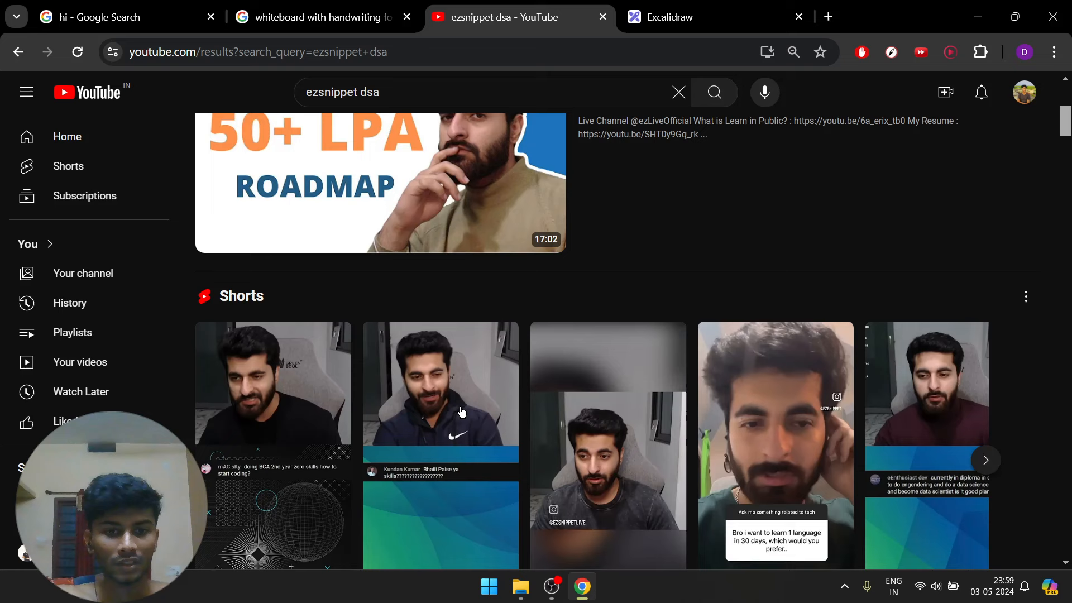
pyautogui.scroll(-3)
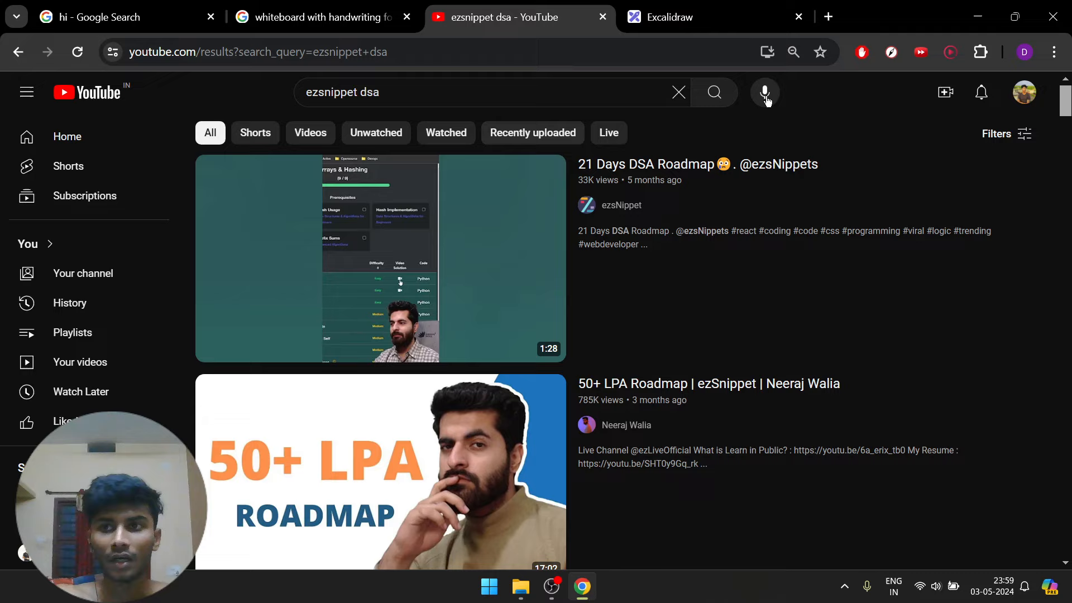
pyautogui.moveTo(1009, 282)
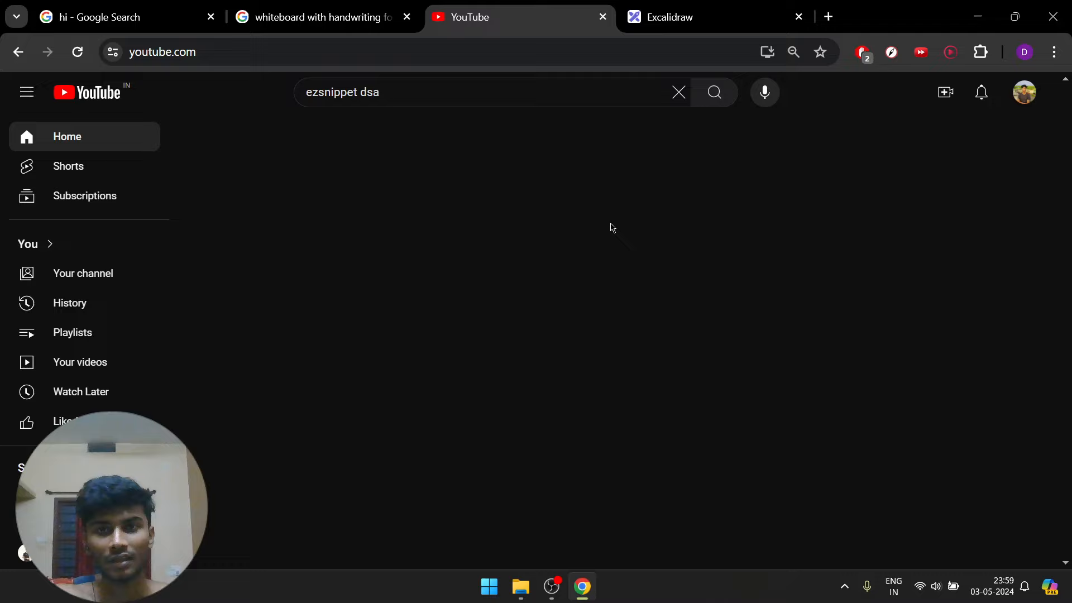
pyautogui.click(691, 17)
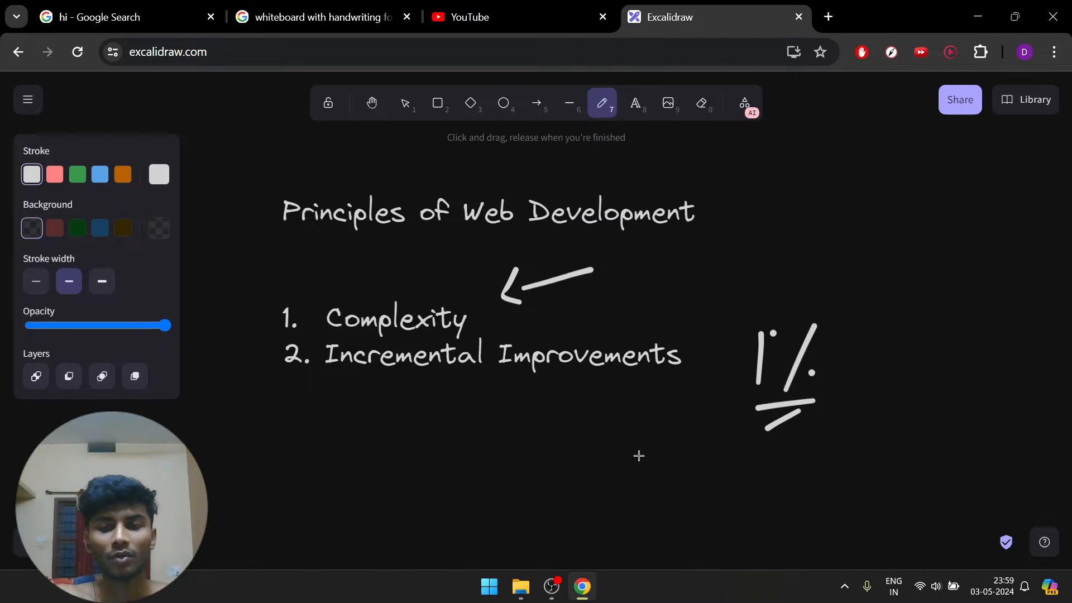
pyautogui.moveTo(548, 397)
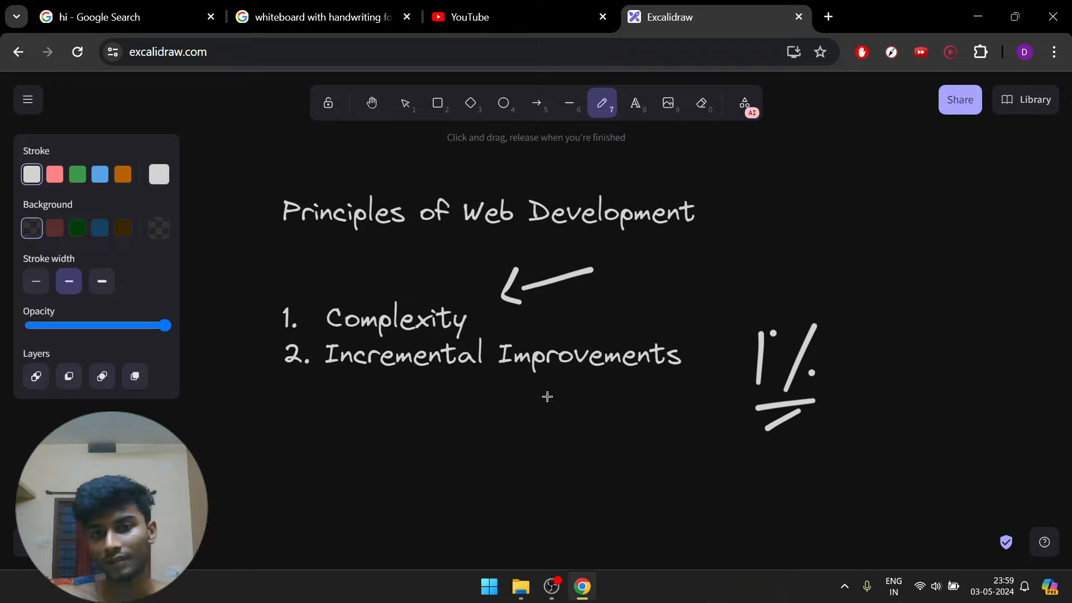
pyautogui.moveTo(616, 415)
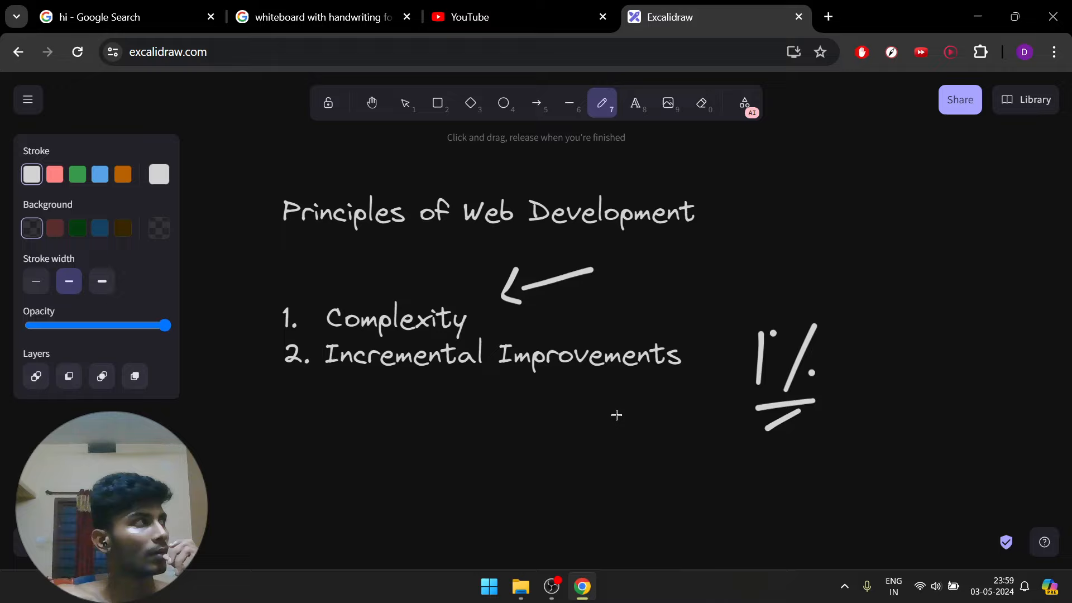
pyautogui.moveTo(649, 356)
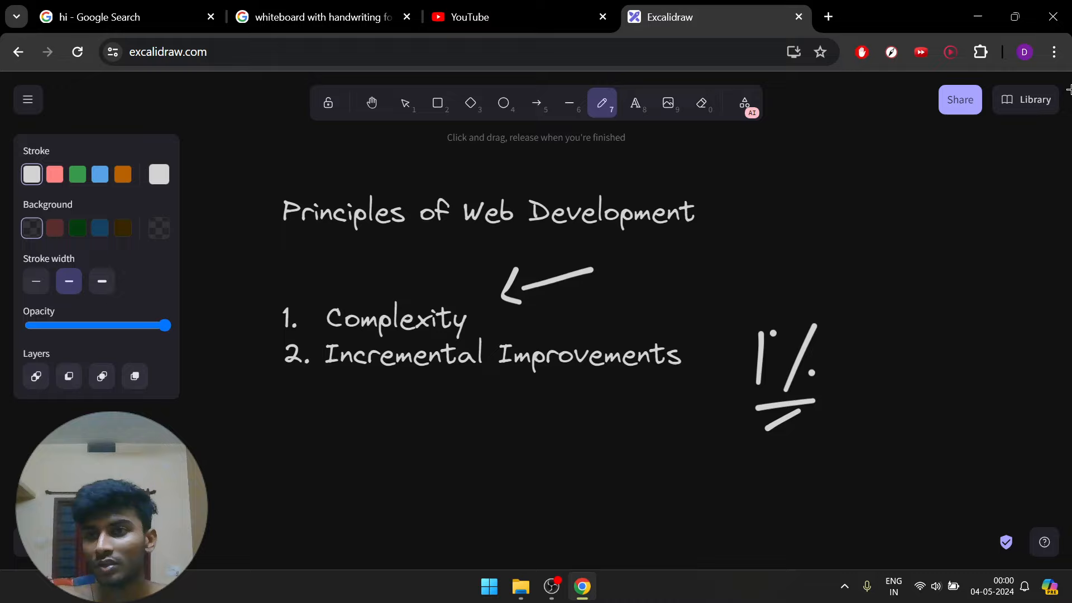
pyautogui.moveTo(961, 247)
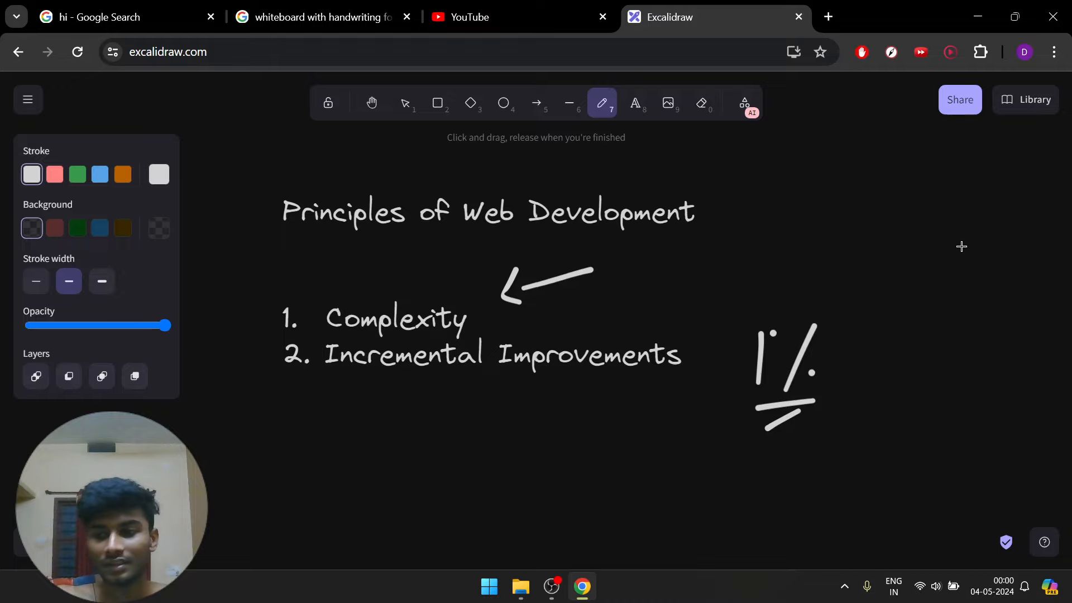